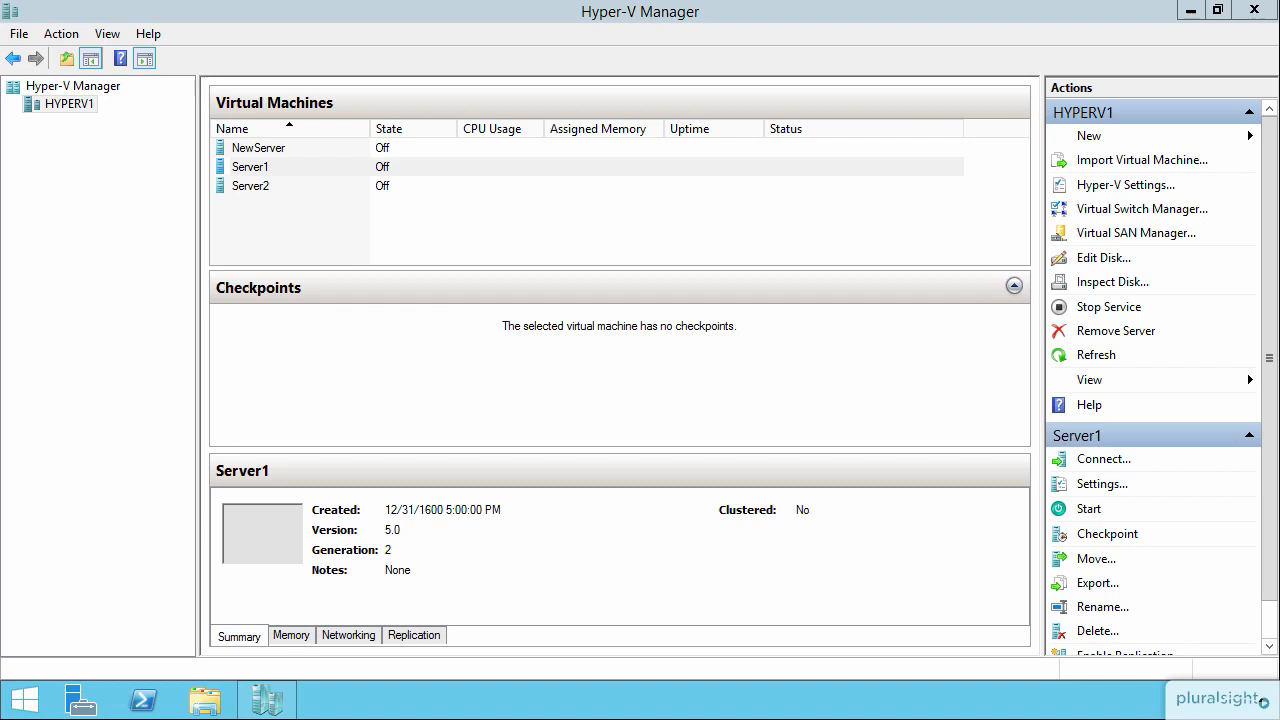
mouse_move(528, 210)
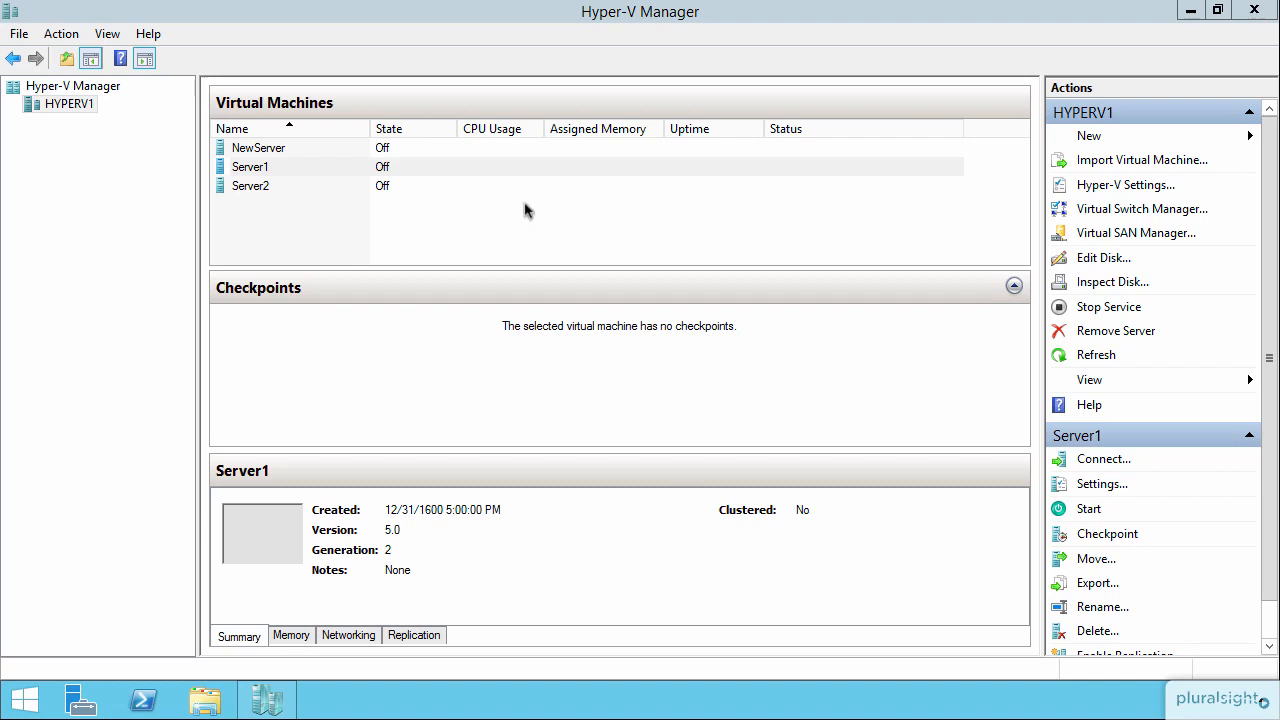
mouse_move(513, 200)
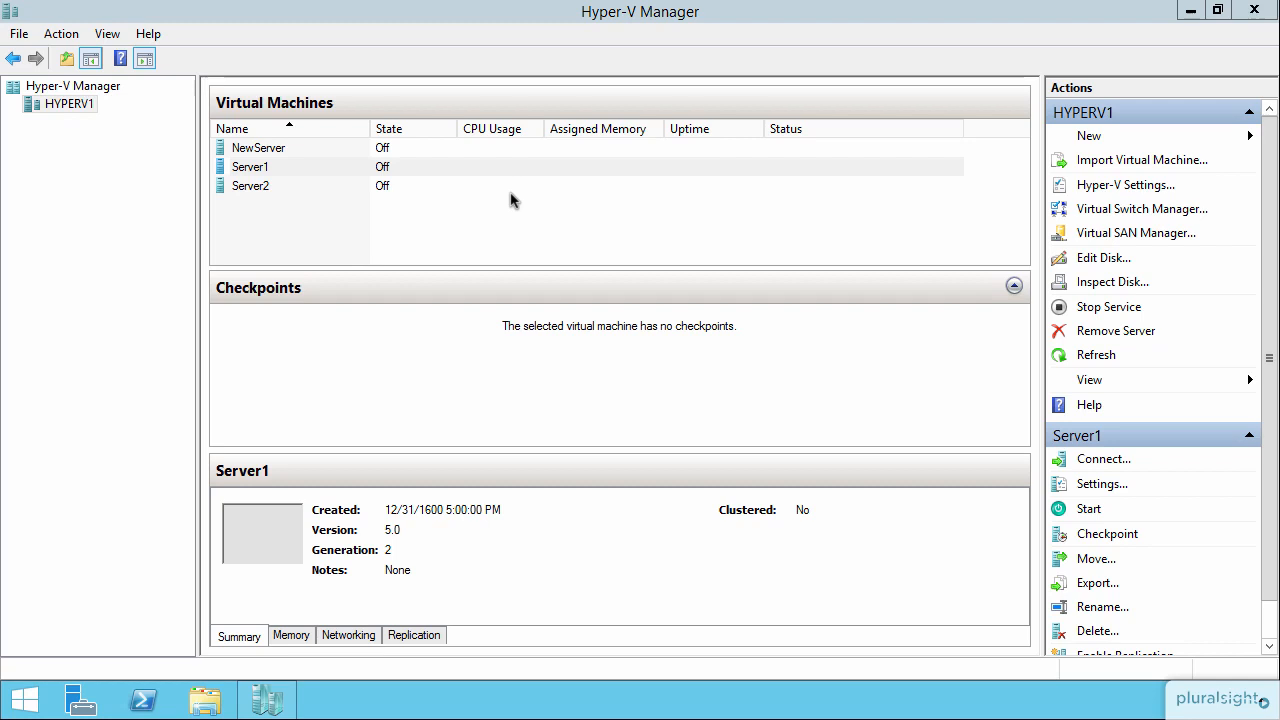
mouse_move(444, 333)
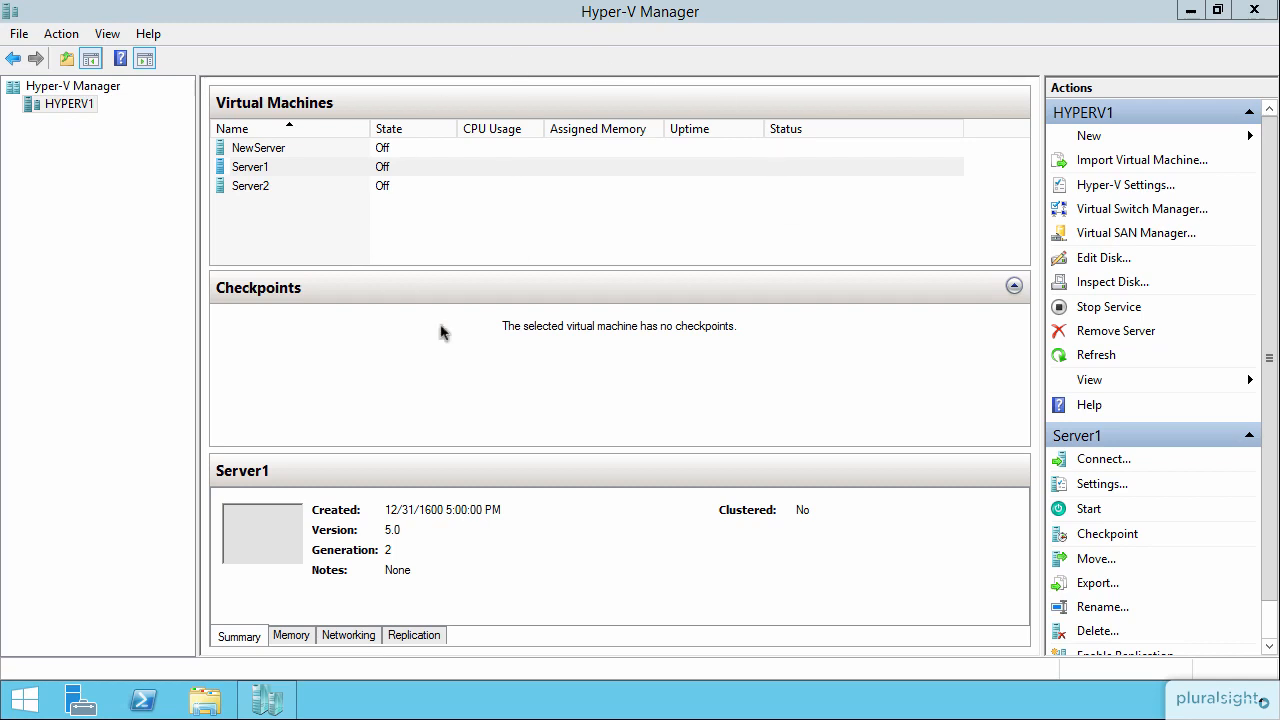
mouse_move(555, 378)
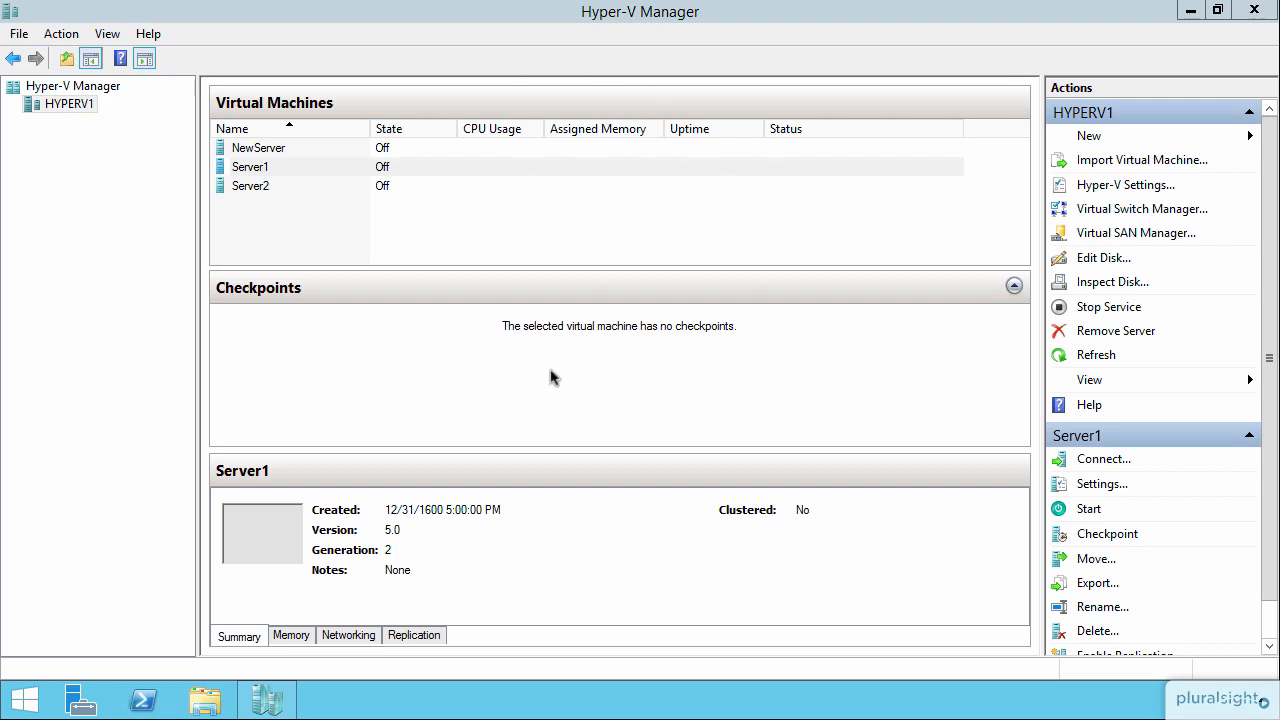
mouse_move(558, 210)
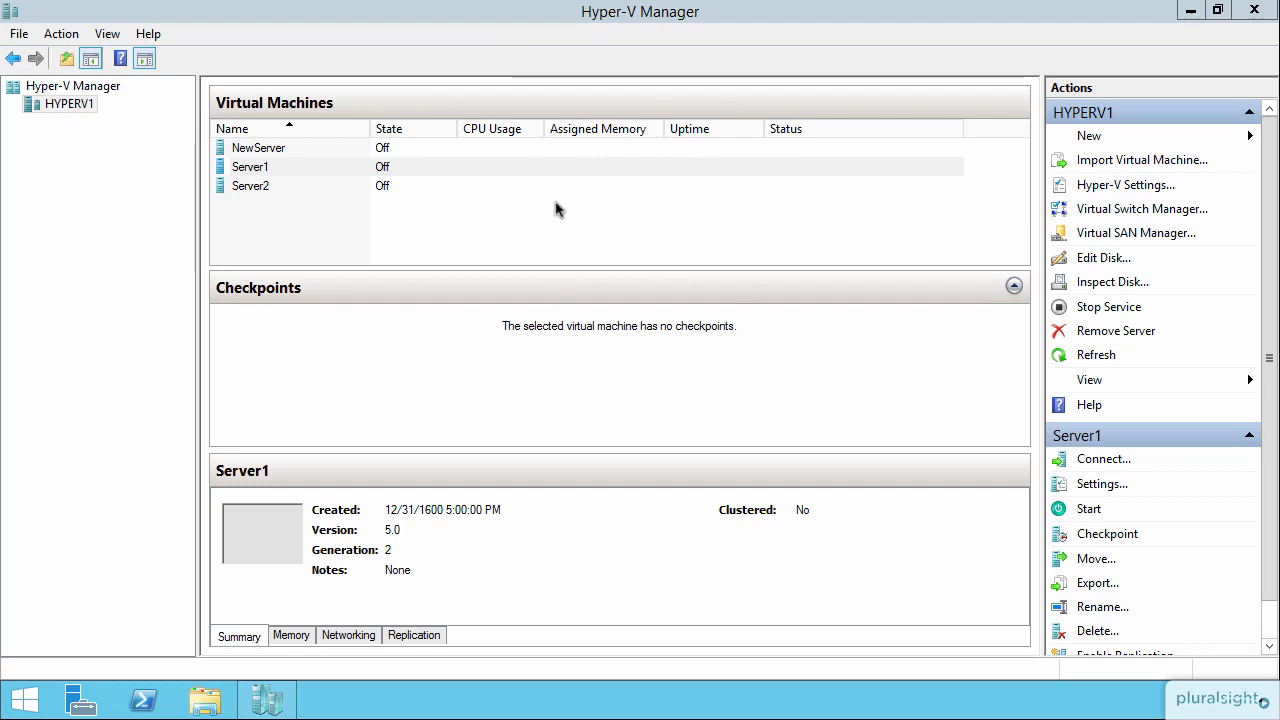
mouse_move(270, 167)
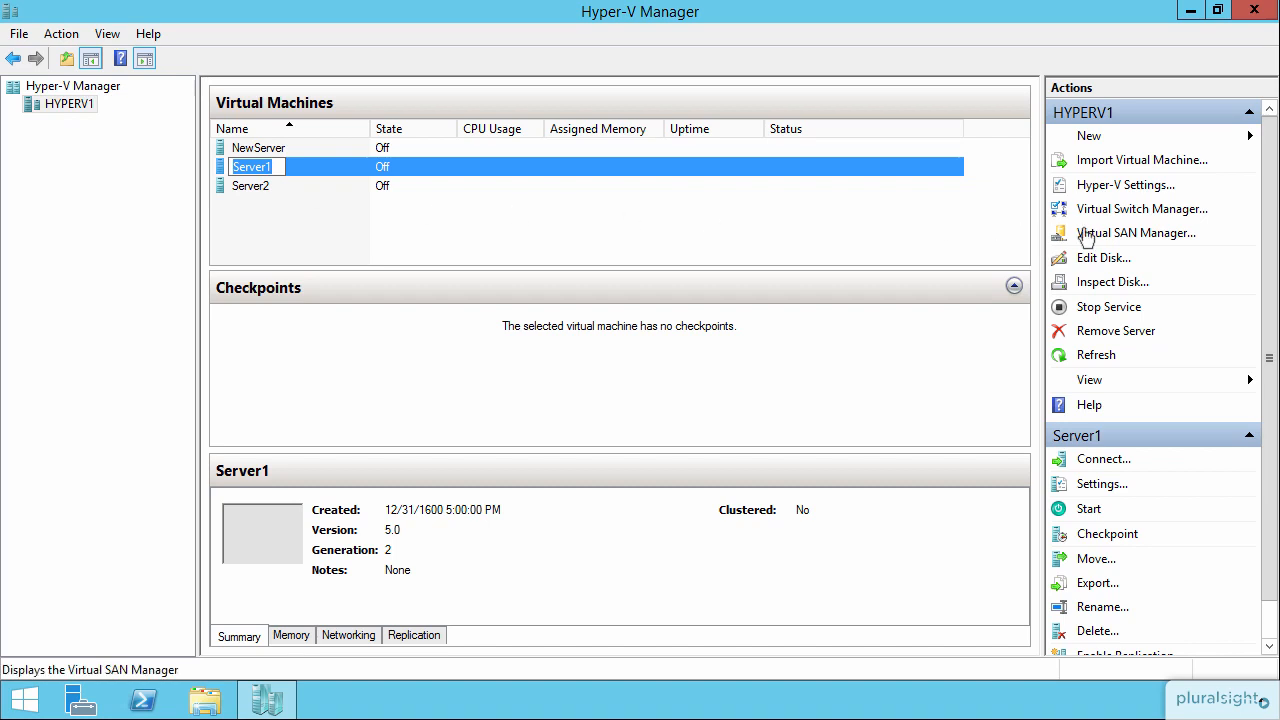
mouse_move(1135, 242)
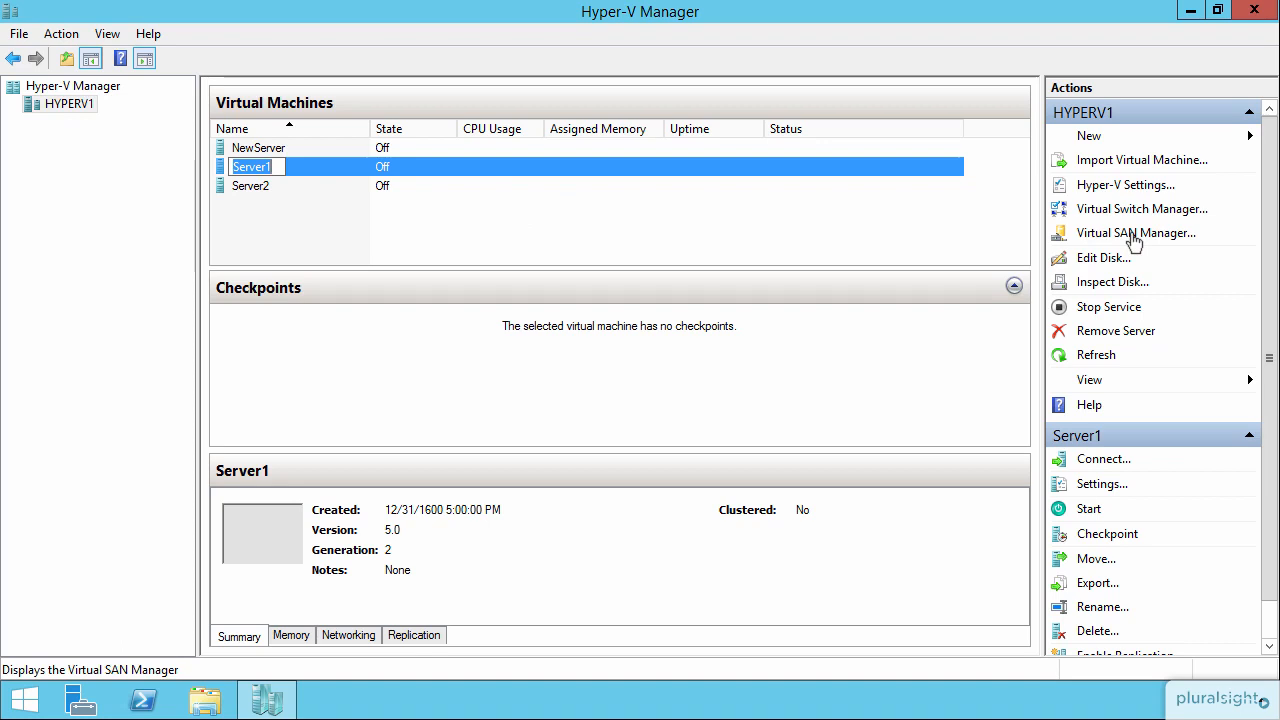
- Open Virtual SAN Manager for HYPERV1, review World Wide Names, then return to New Fibre Channel SAN
left_click(1136, 232)
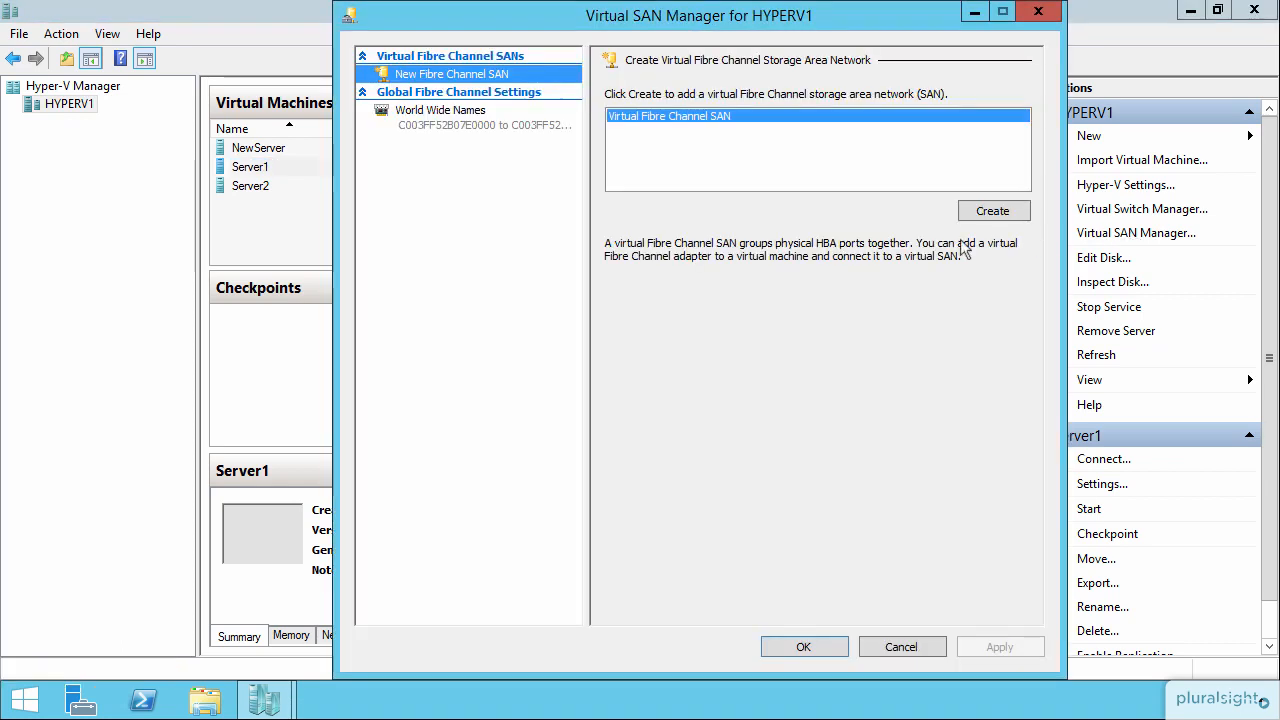
mouse_move(858, 211)
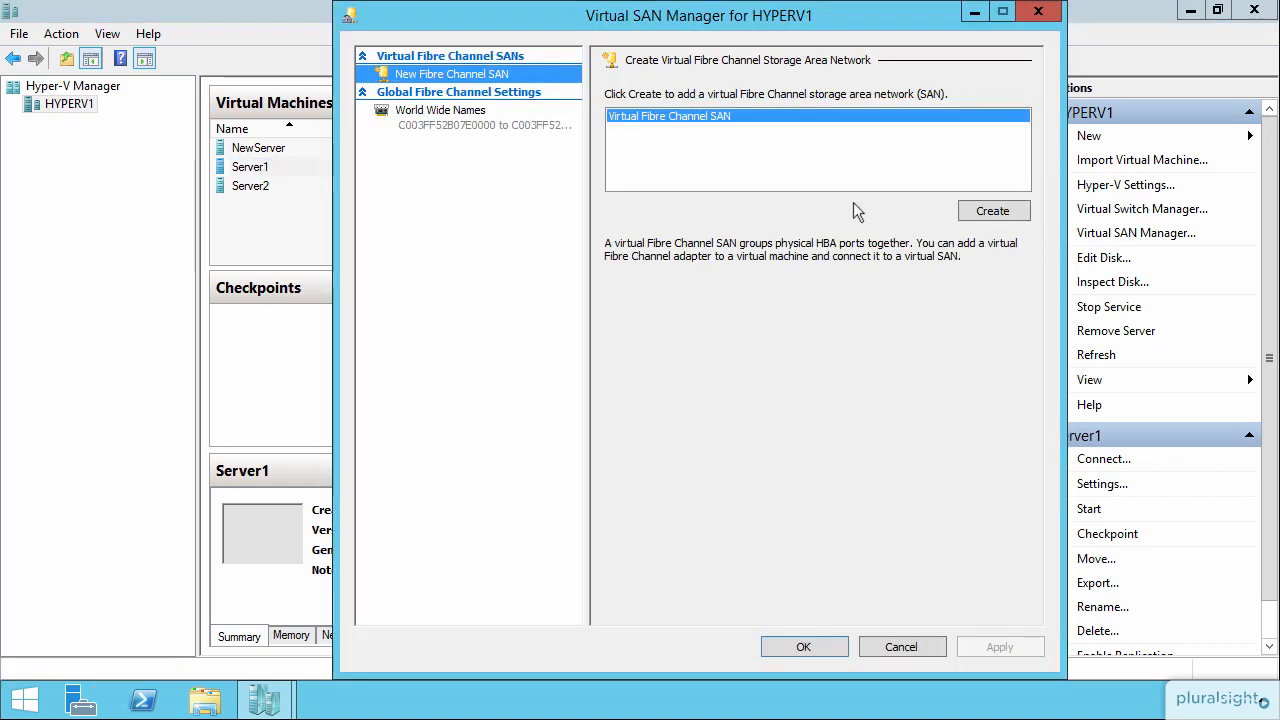
mouse_move(793, 196)
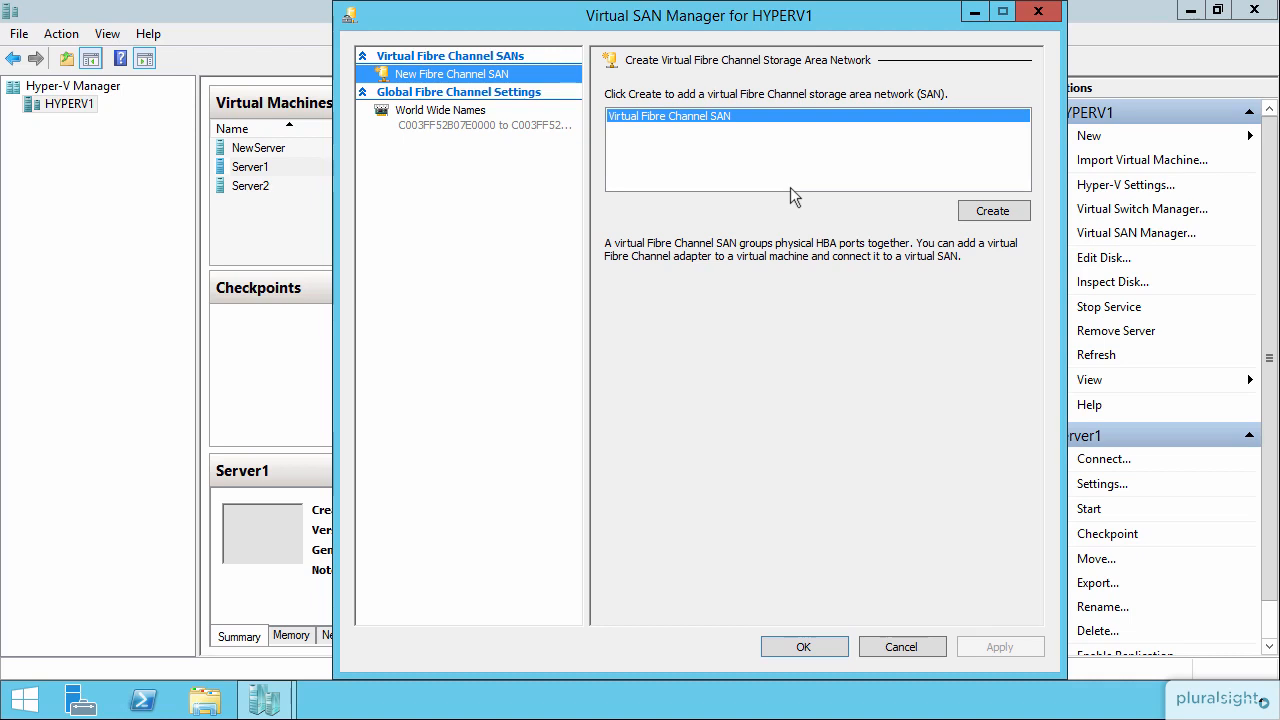
mouse_move(513, 92)
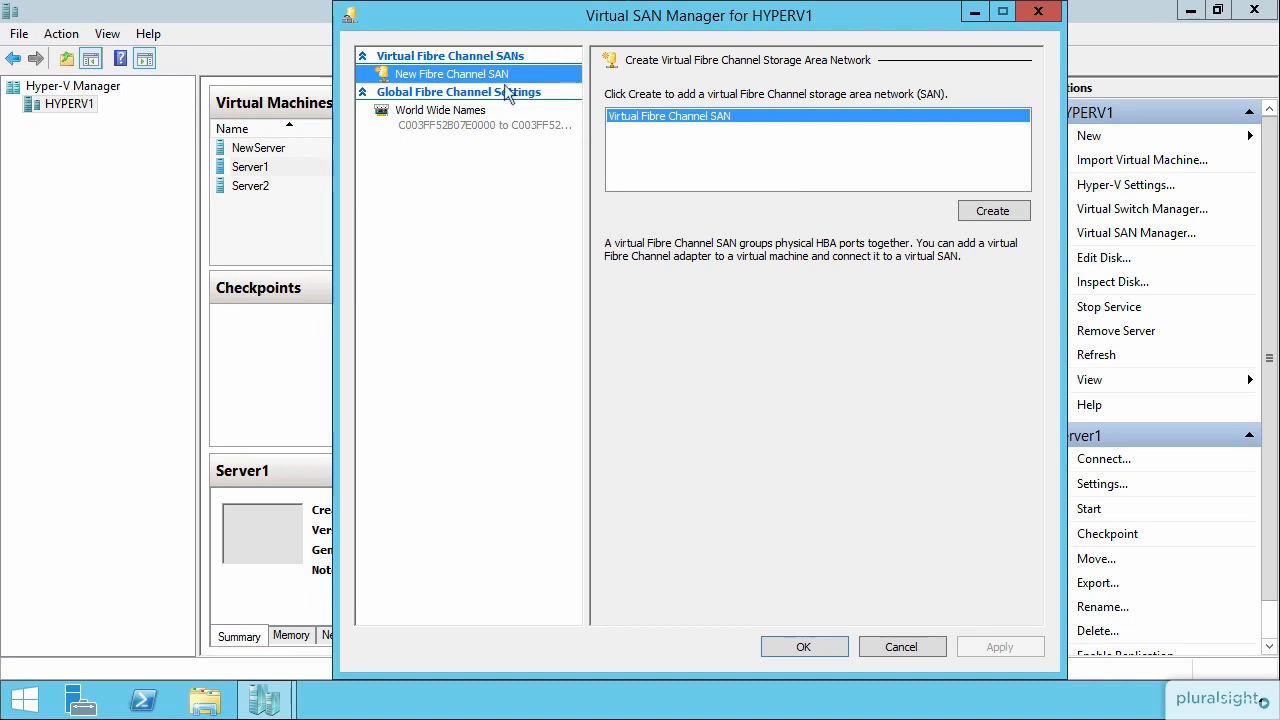
left_click(440, 110)
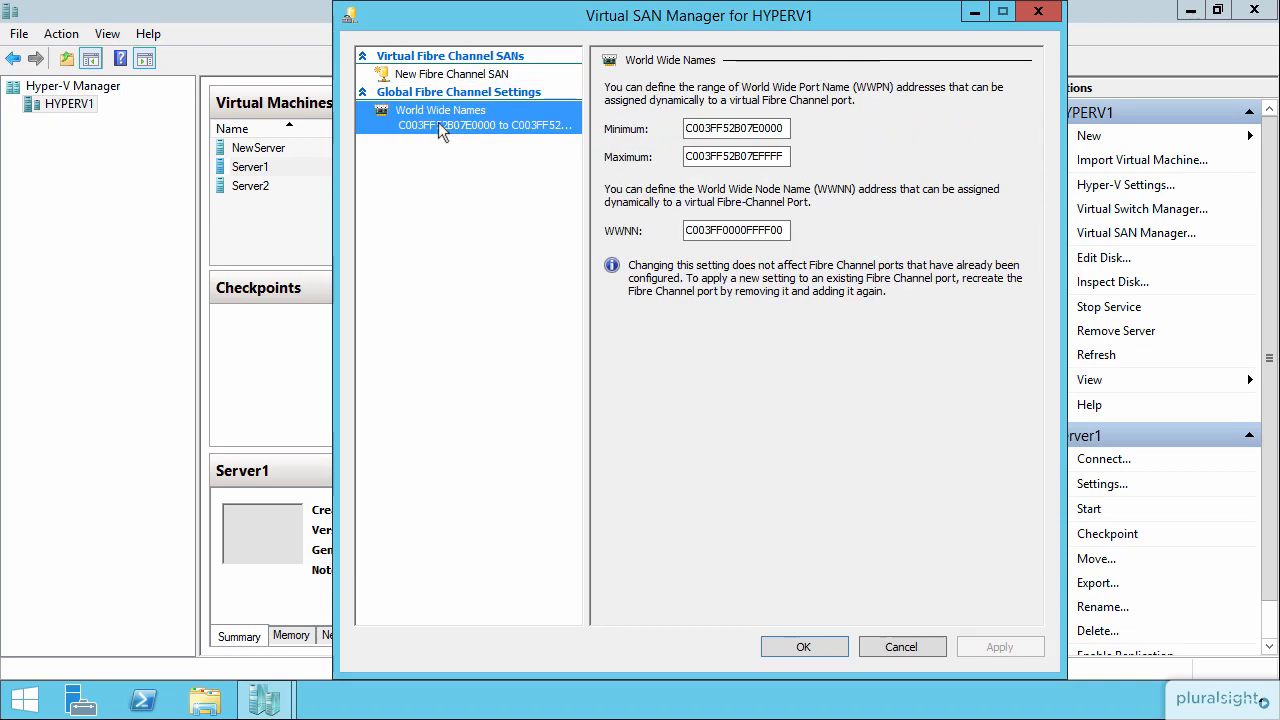
mouse_move(853, 338)
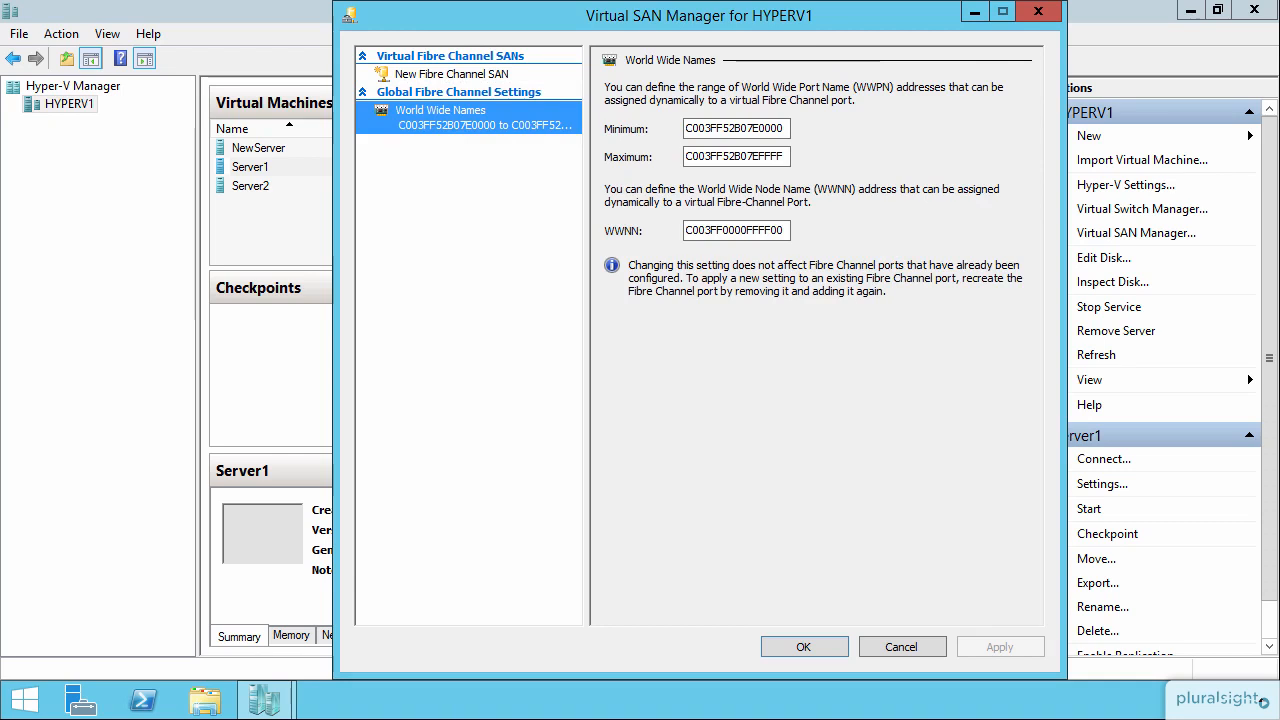
left_click(454, 73)
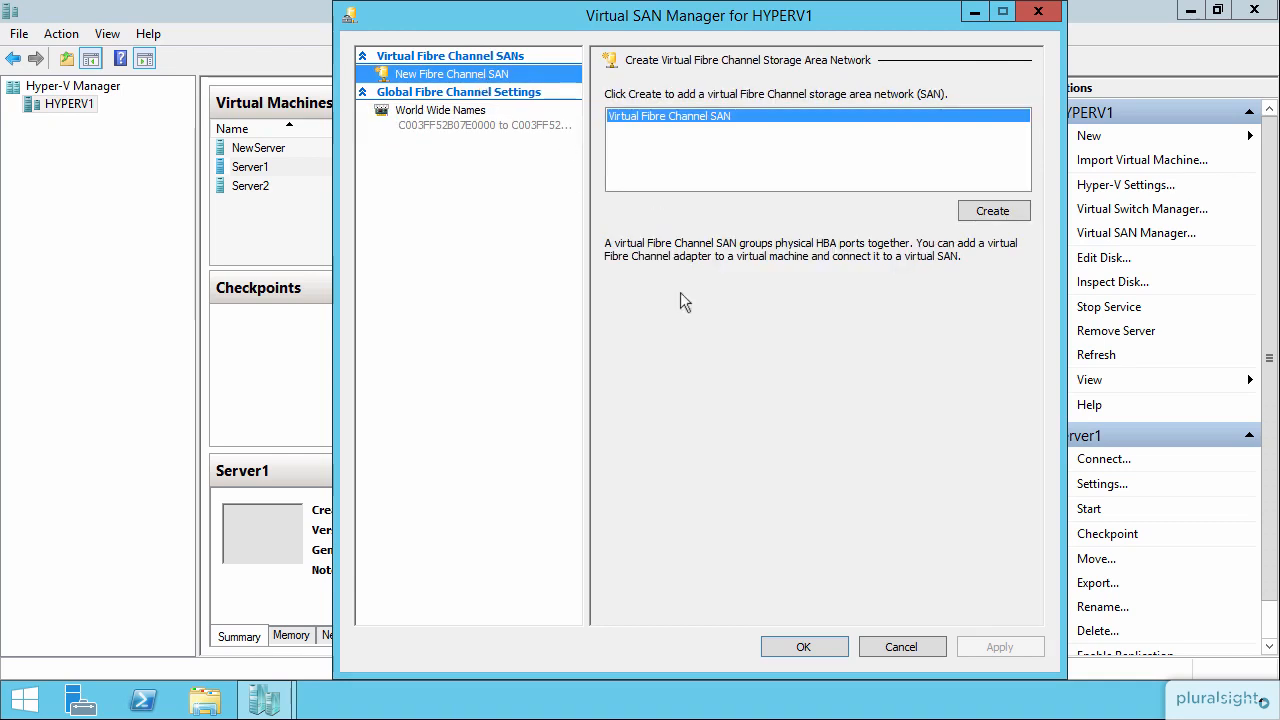
mouse_move(660, 94)
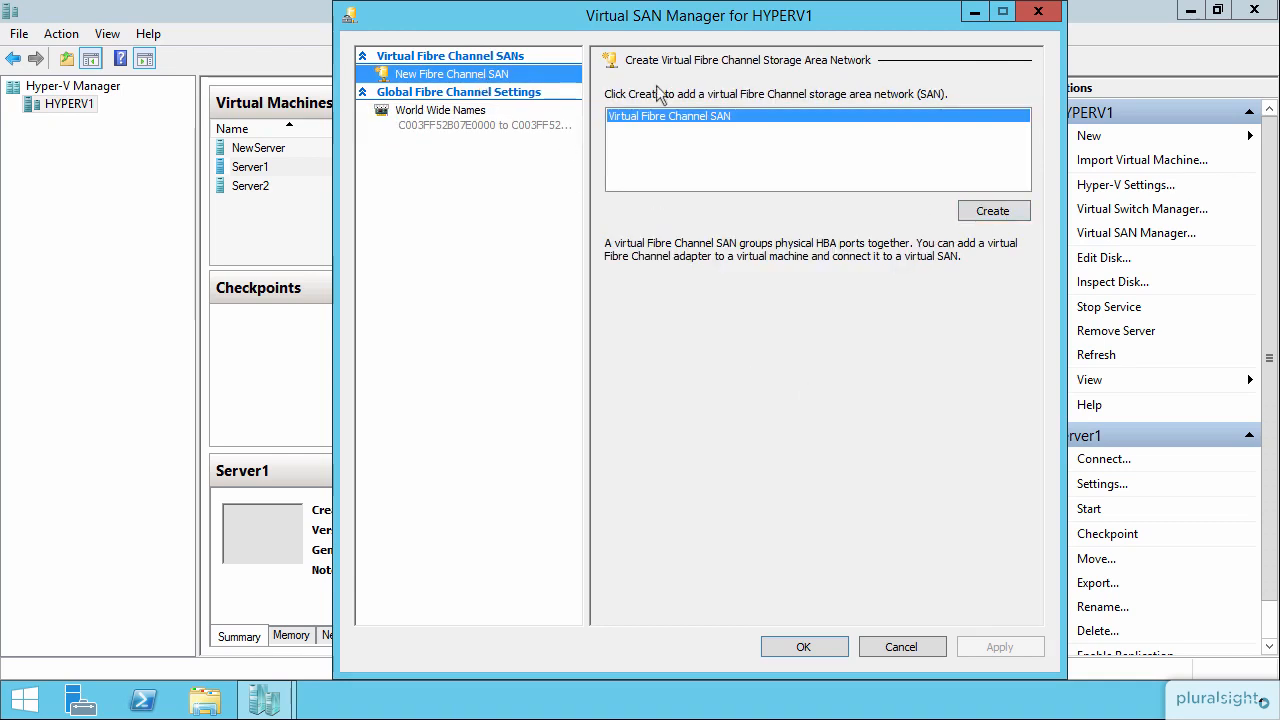
- Create a new virtual Fibre Channel SAN named ProdSAN and confirm with OK
left_click(992, 210)
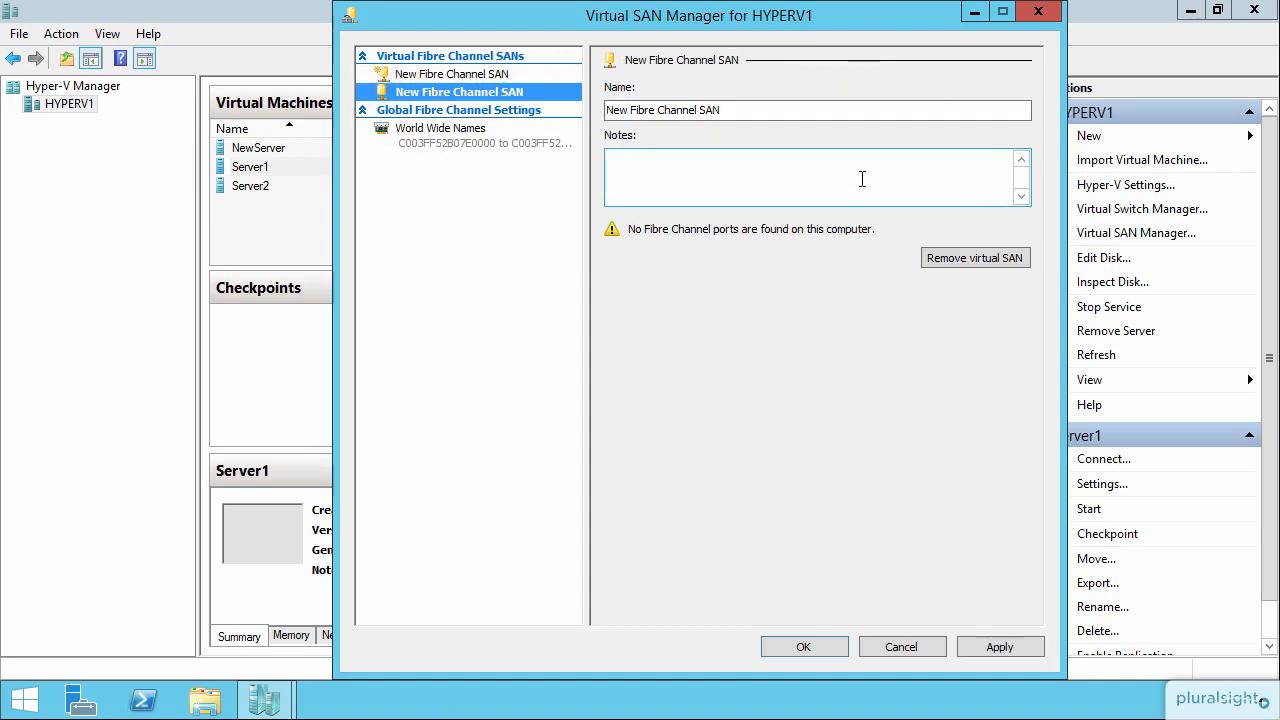
left_click(727, 110)
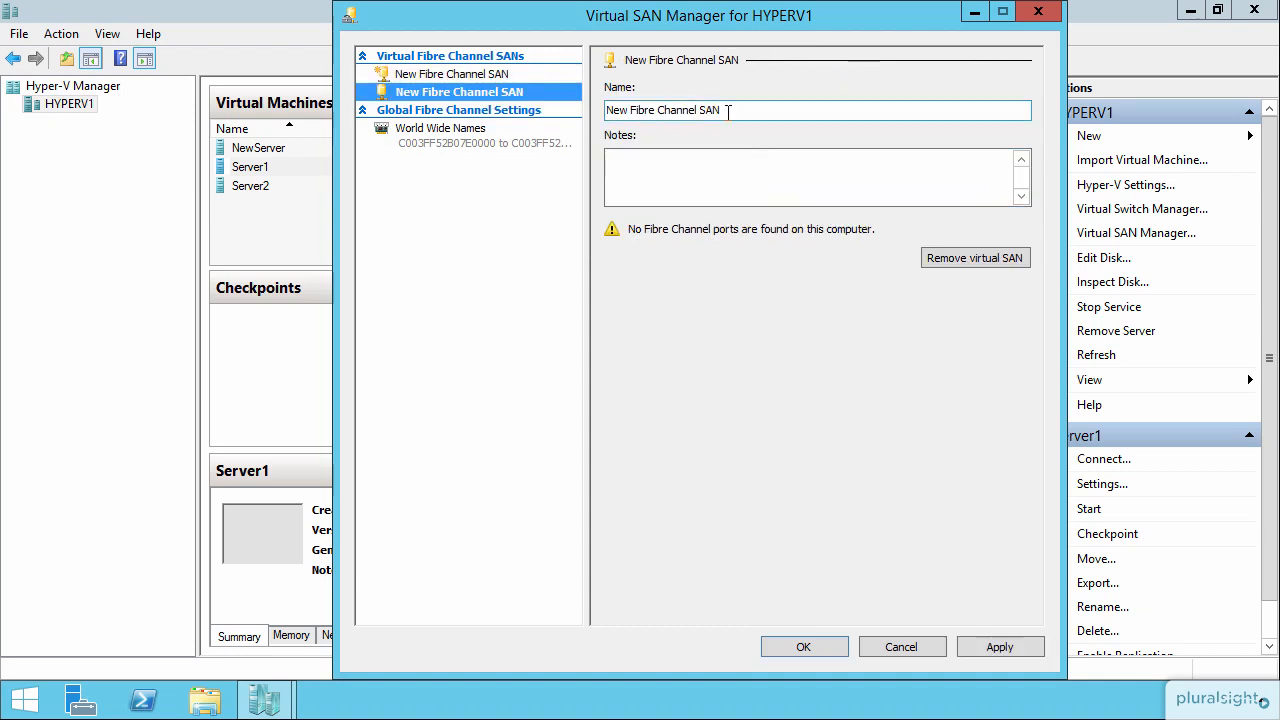
triple_click(662, 110)
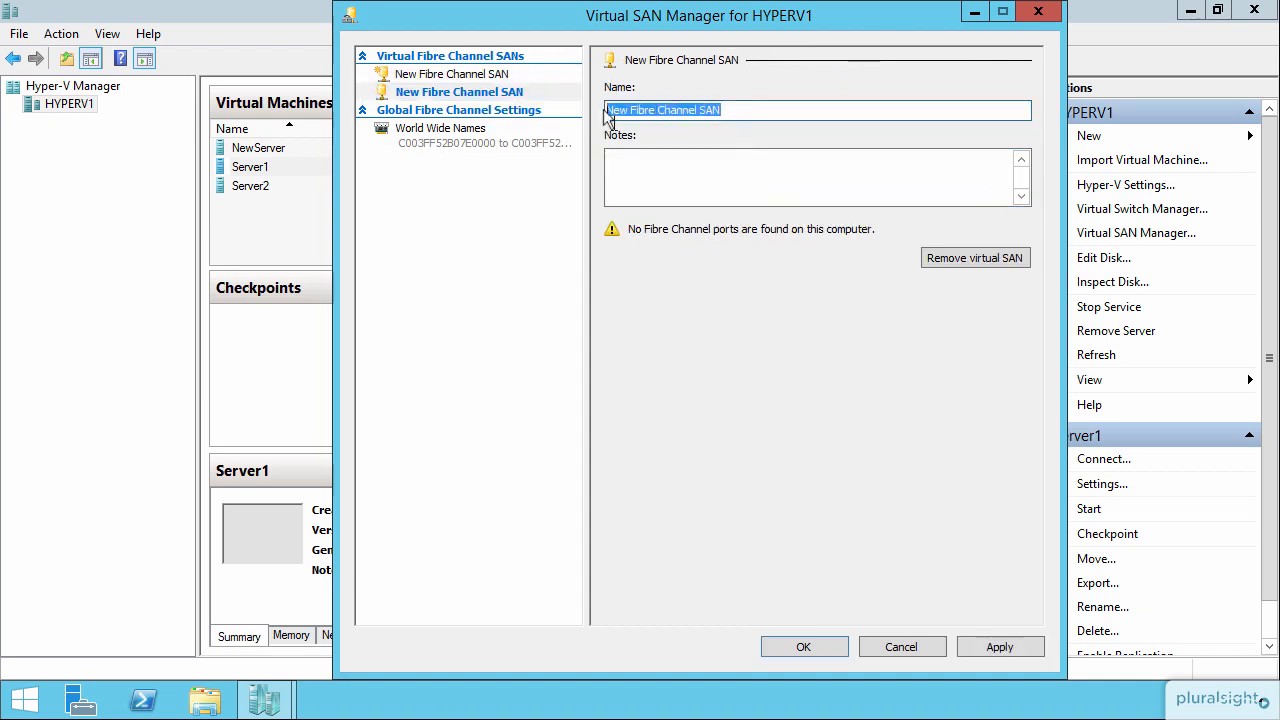
type("ProdSAN")
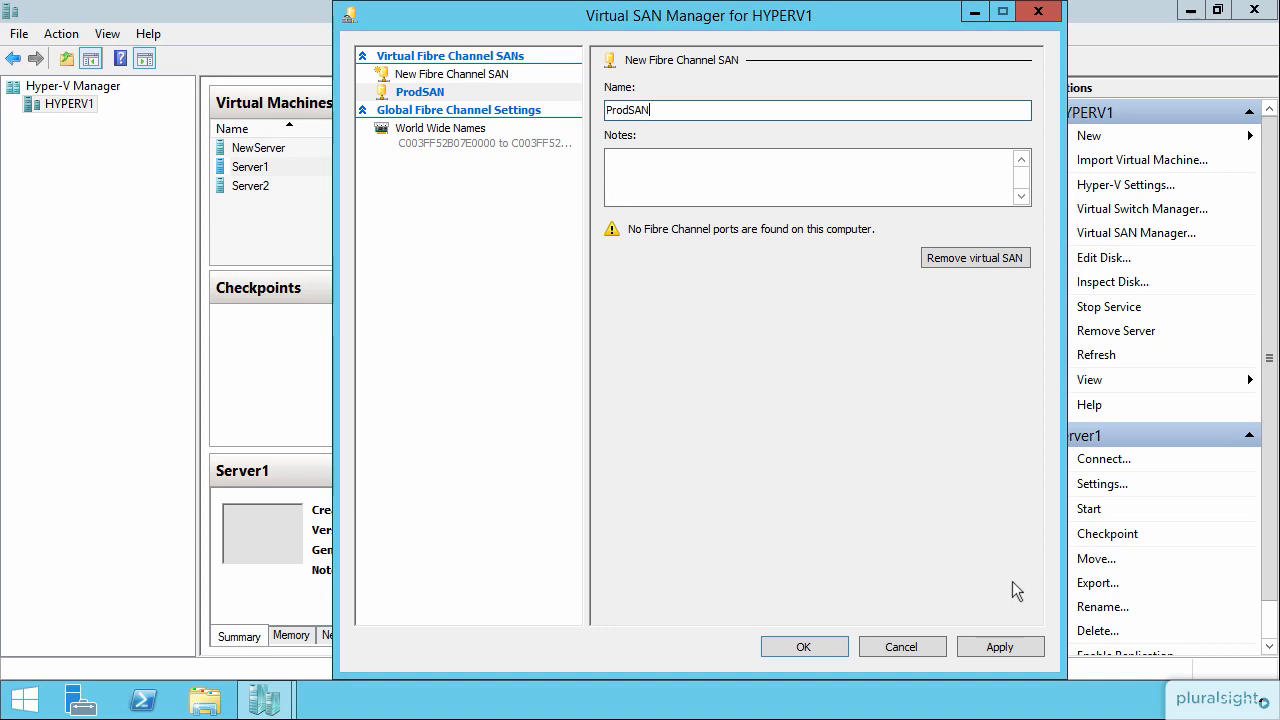
mouse_move(1014, 598)
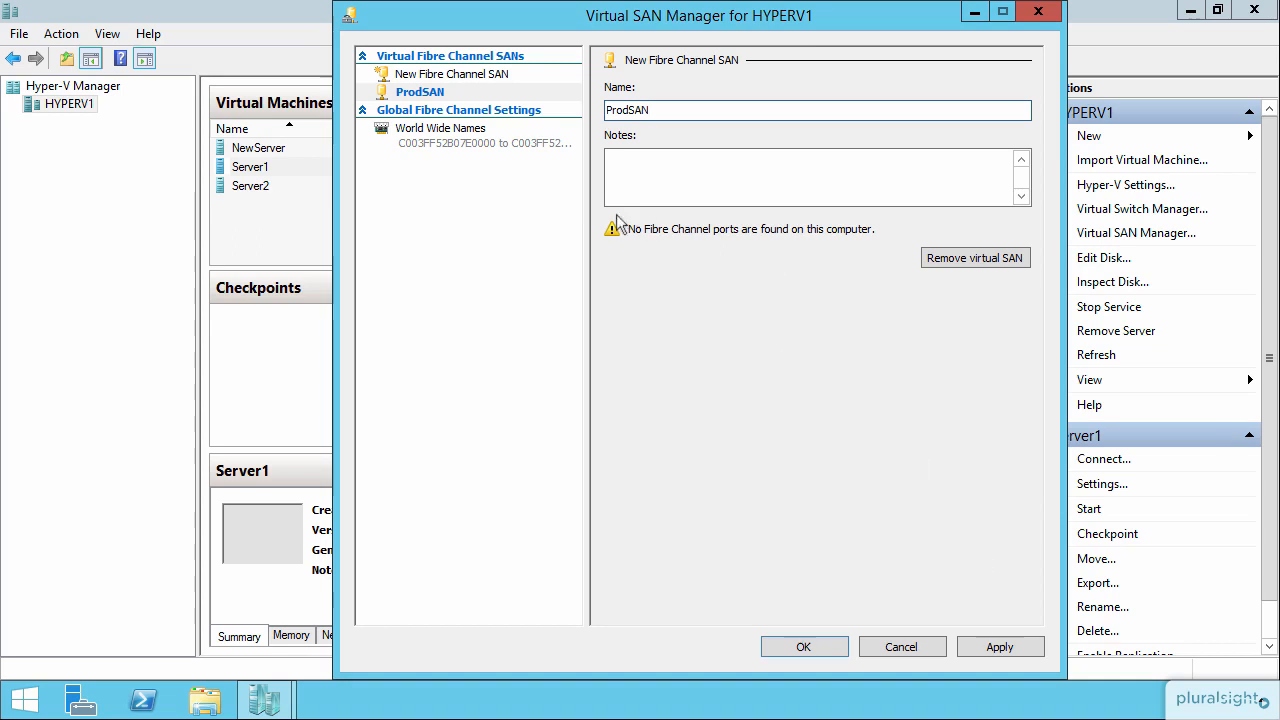
mouse_move(947, 617)
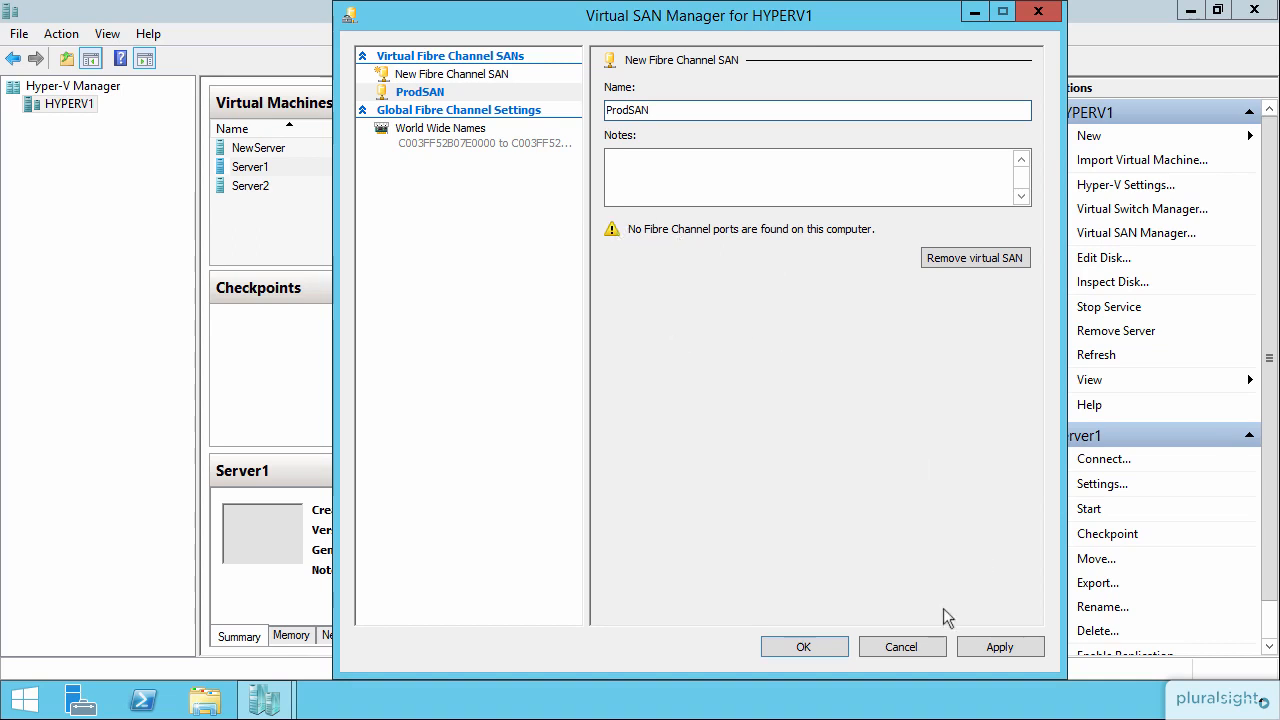
left_click(803, 646)
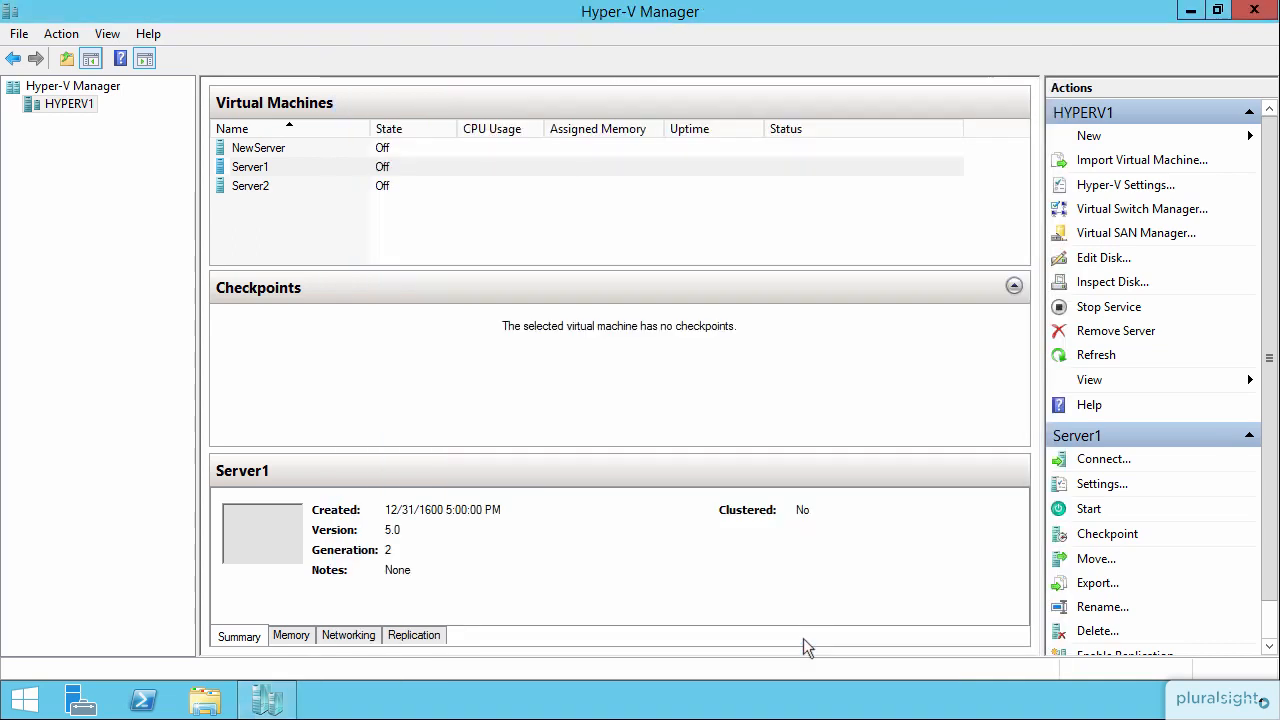
- Open Server1's settings and choose Fibre Channel Adapter under Add Hardware
left_click(250, 167)
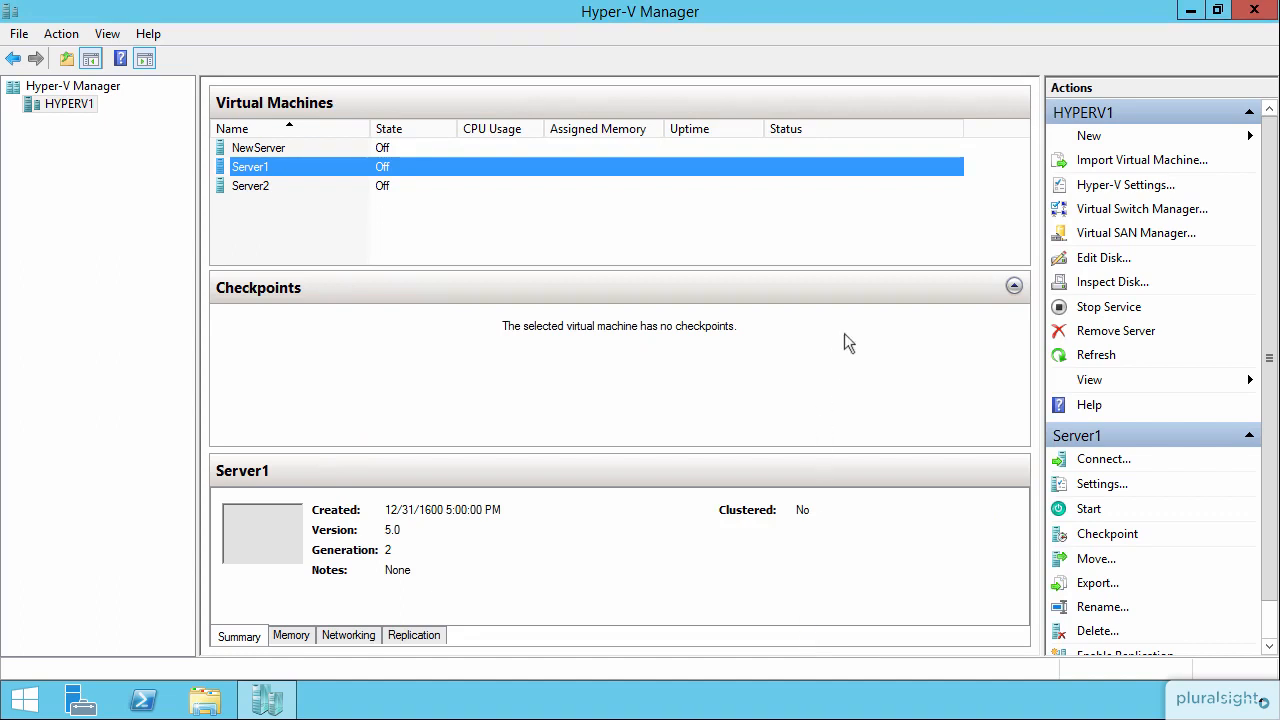
mouse_move(462, 192)
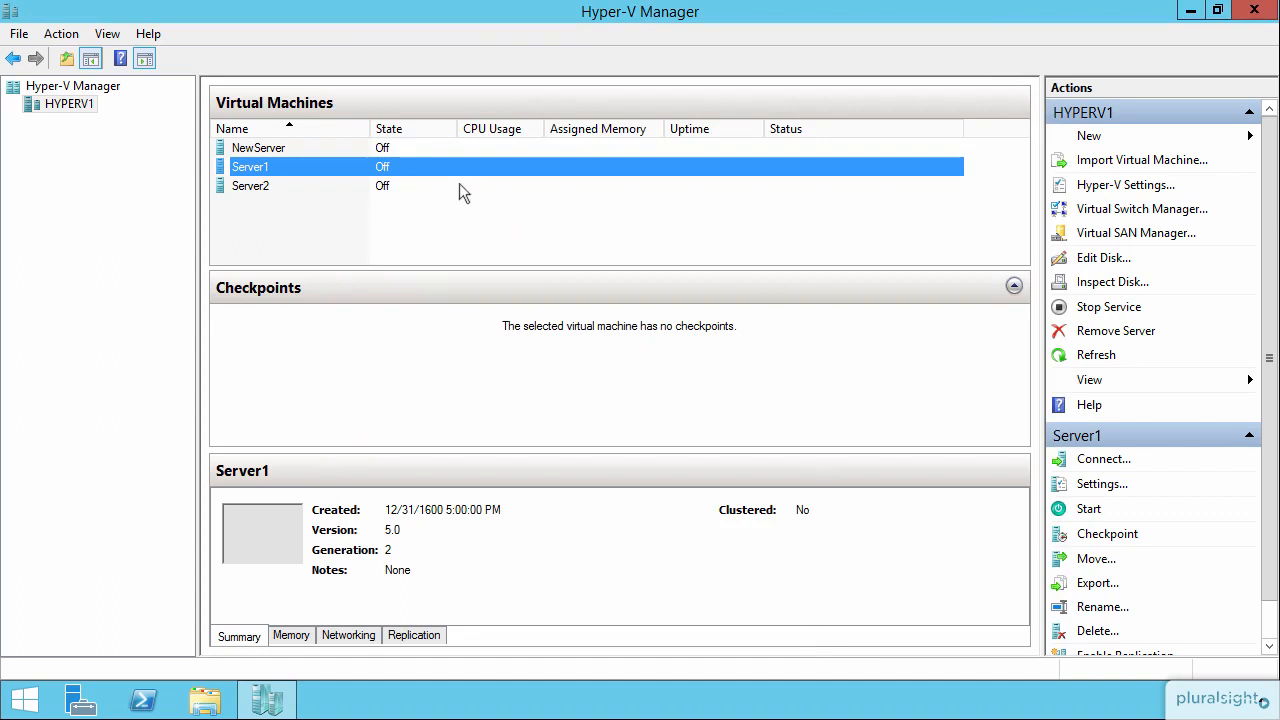
right_click(460, 167)
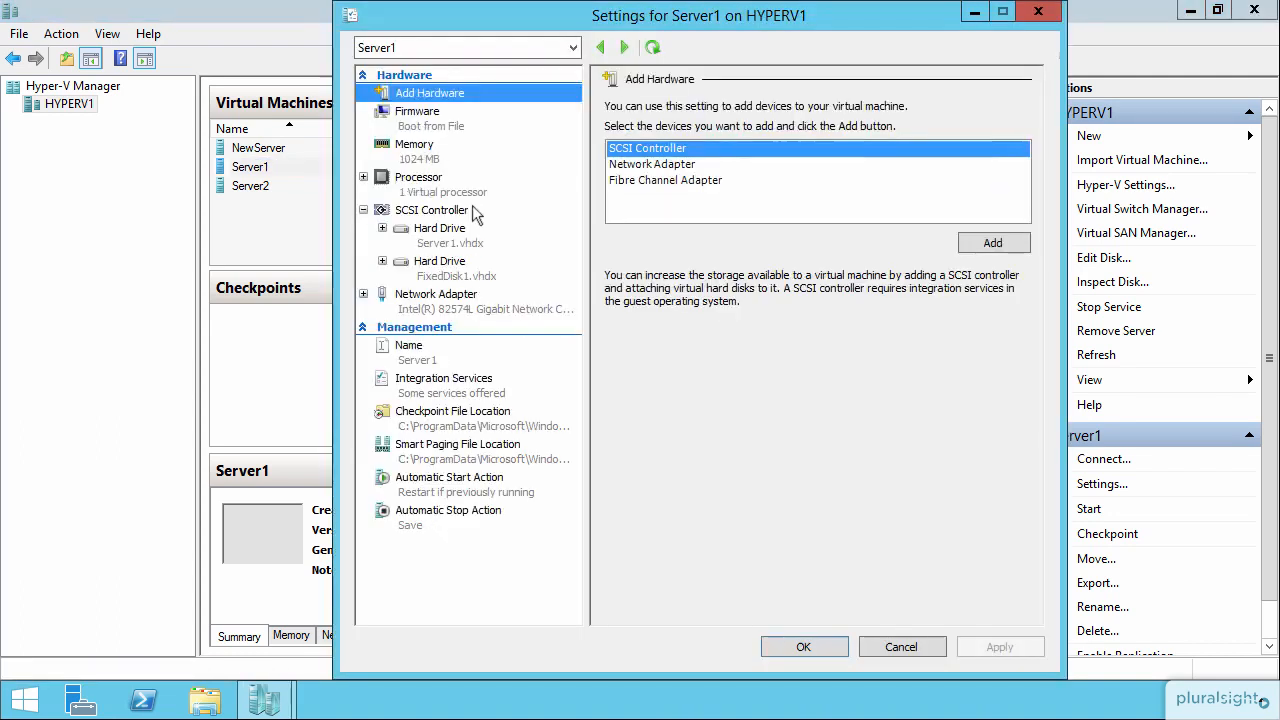
mouse_move(687, 188)
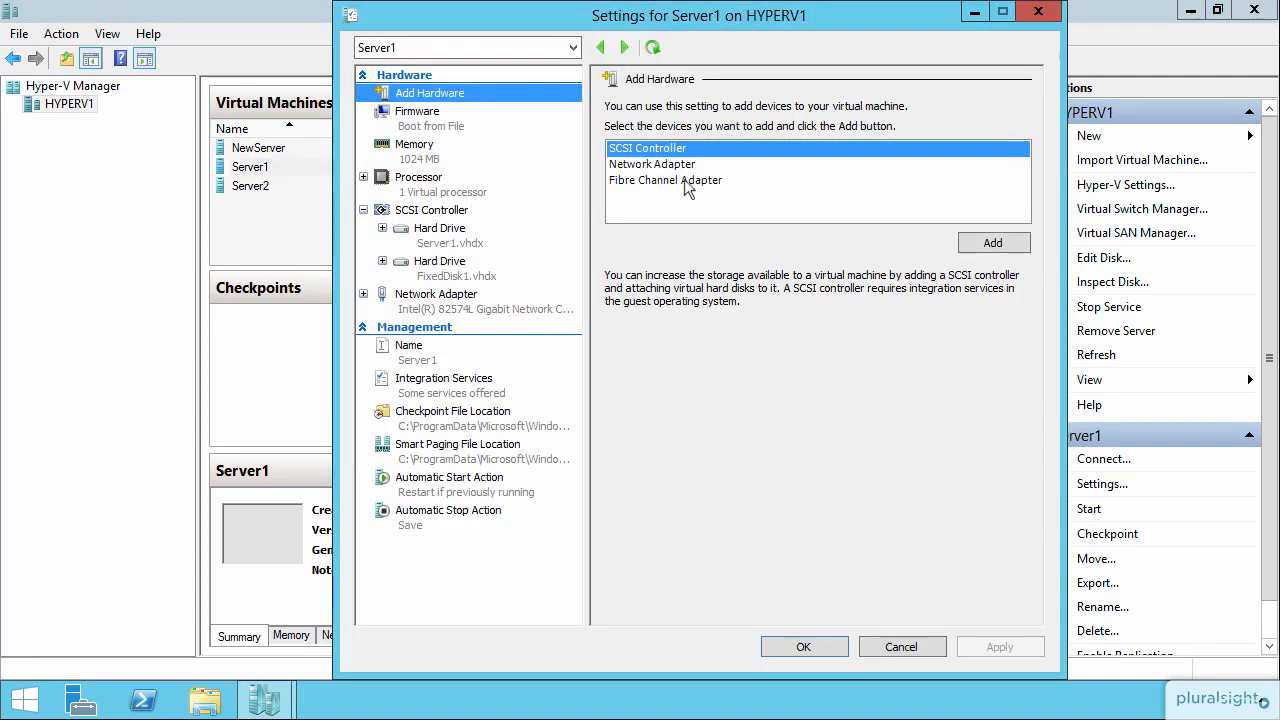
left_click(665, 180)
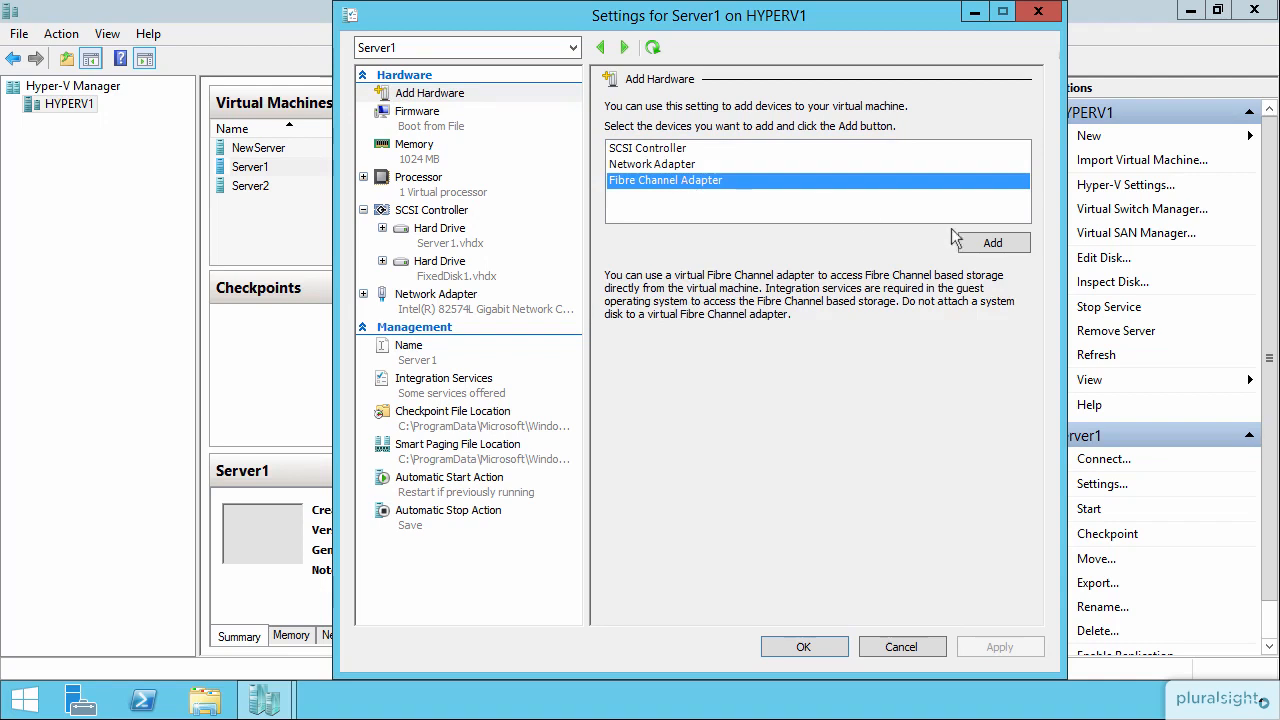
- Add a Fibre Channel adapter on ProdSAN with editable addresses, then apply and OK
left_click(992, 242)
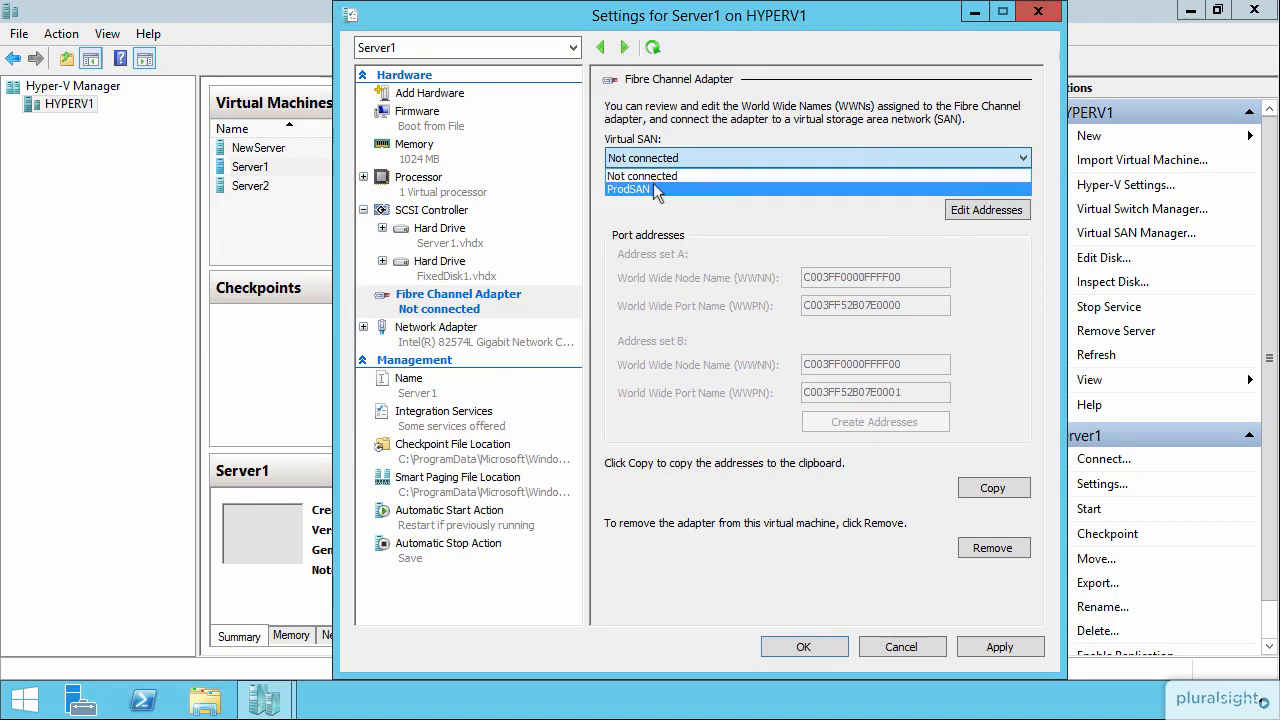
left_click(640, 189)
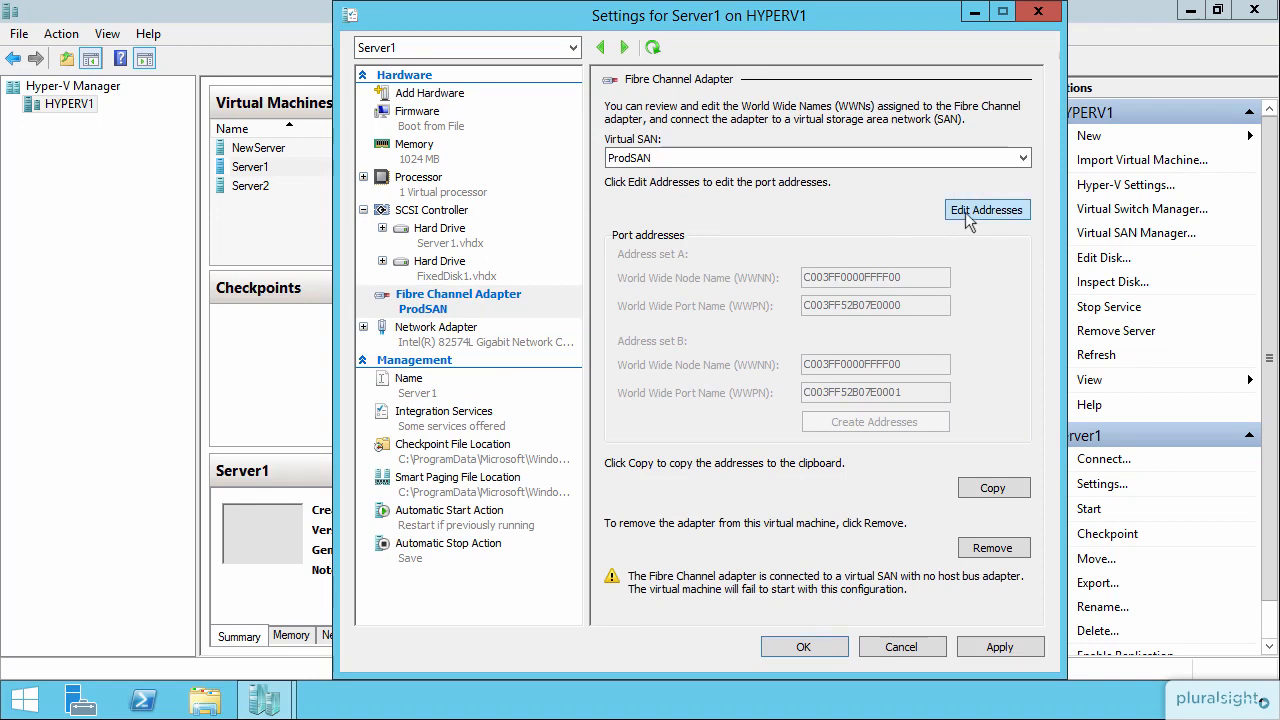
left_click(986, 209)
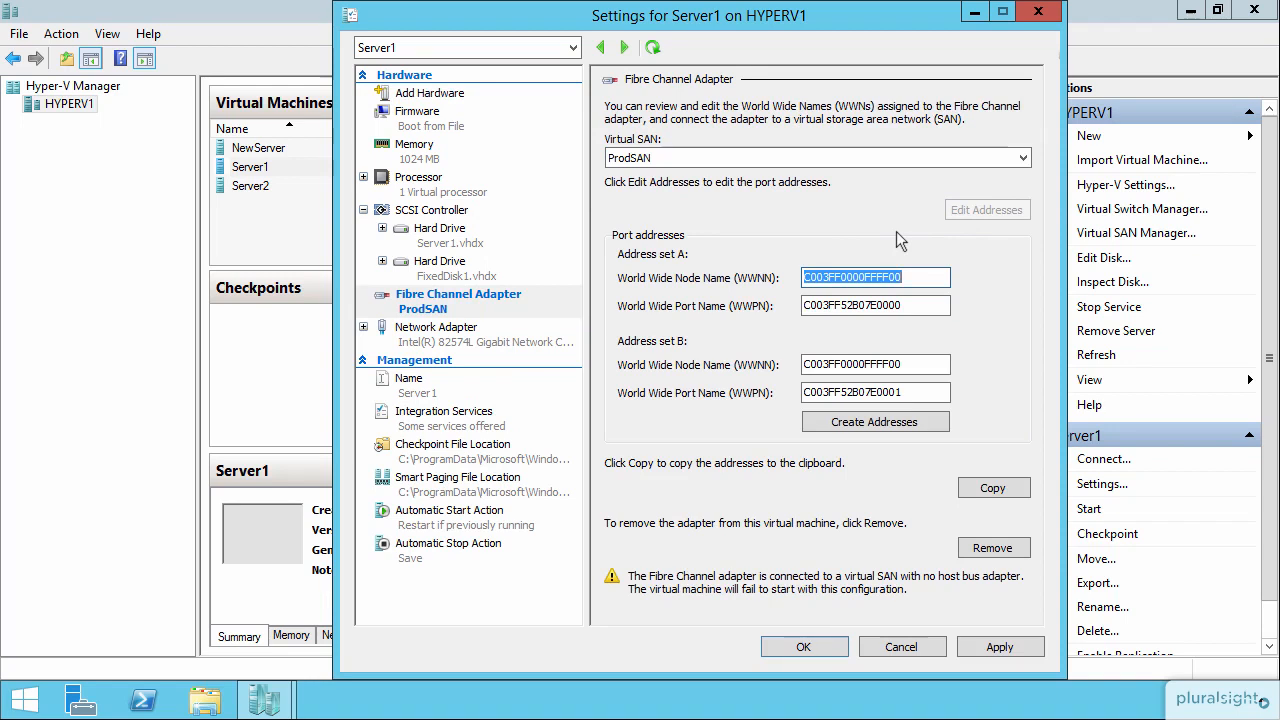
mouse_move(925, 562)
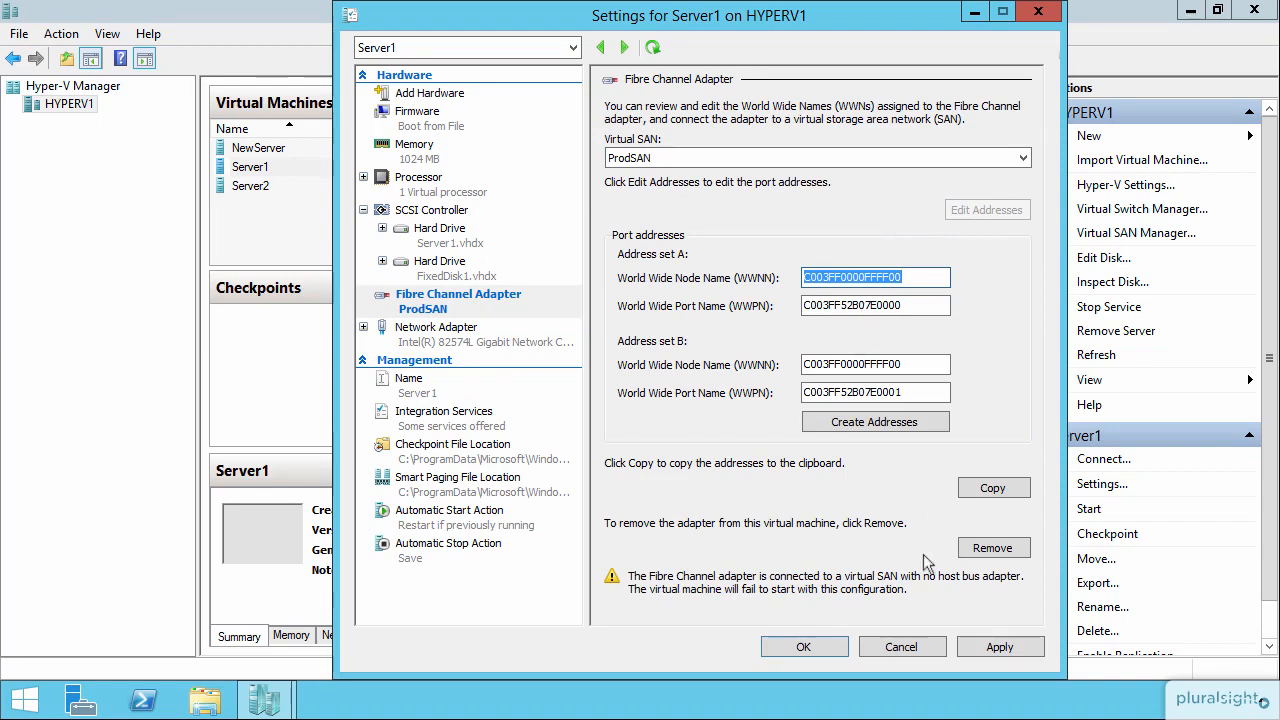
left_click(1000, 646)
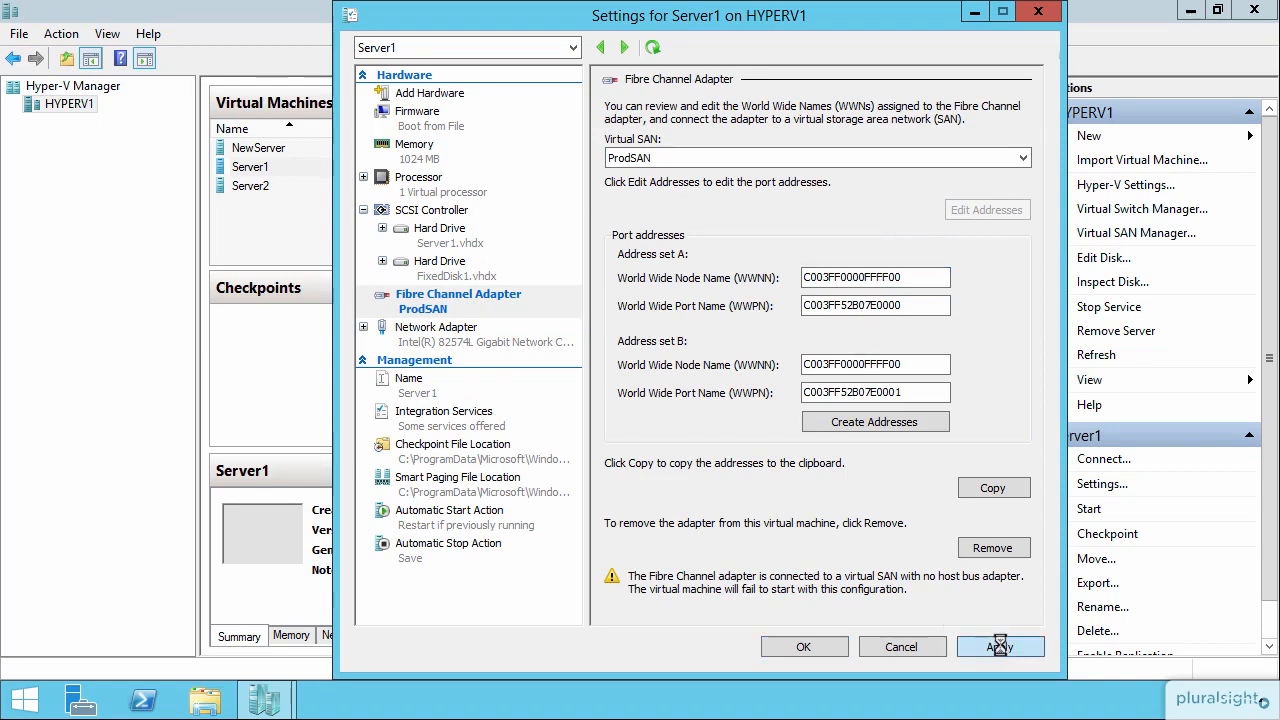
left_click(999, 646)
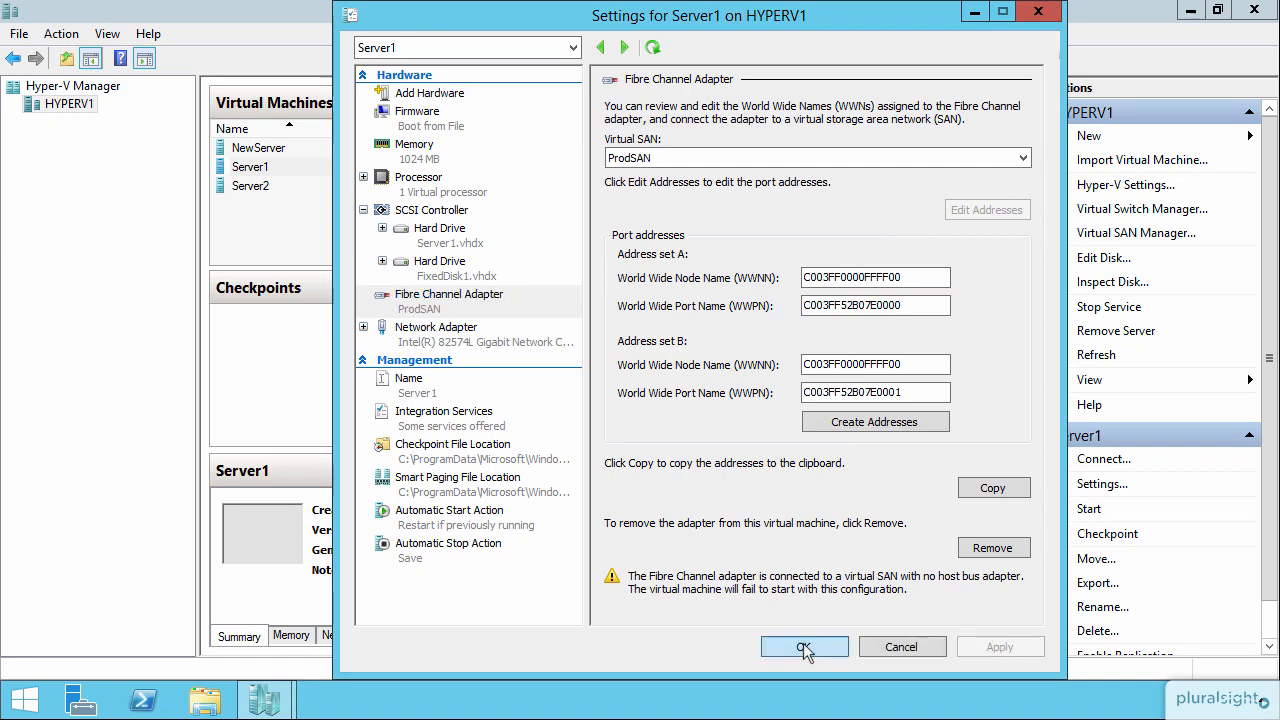
left_click(804, 646)
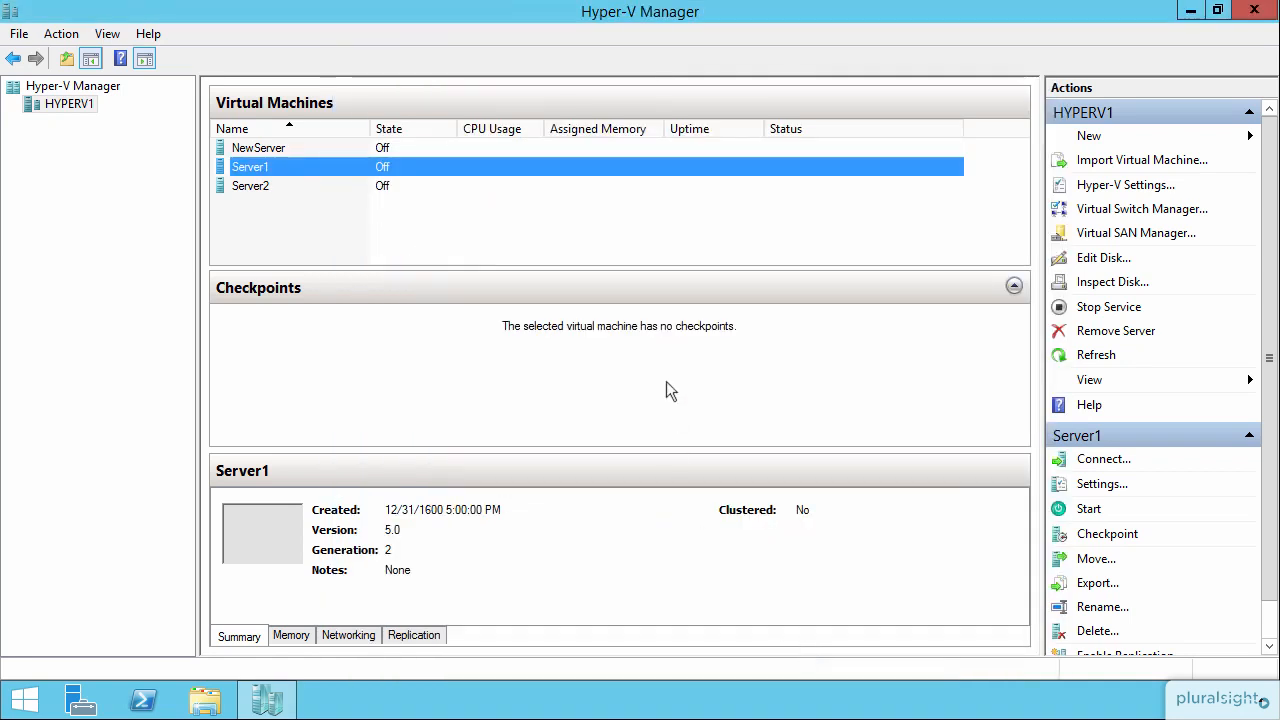